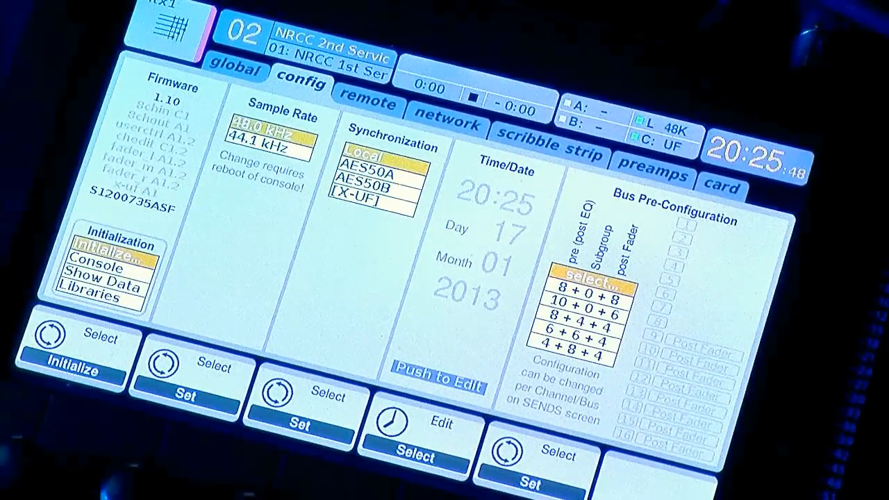
Bring up the setup screen and page to the config tab with bus pre-configuration settings.
{"action": "left_click", "coordinate": [237, 69]}
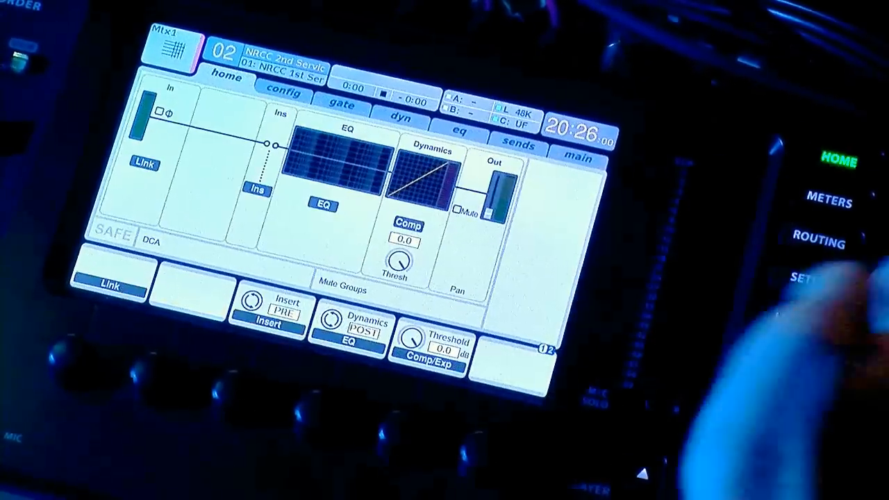
{"action": "left_click", "coordinate": [805, 279]}
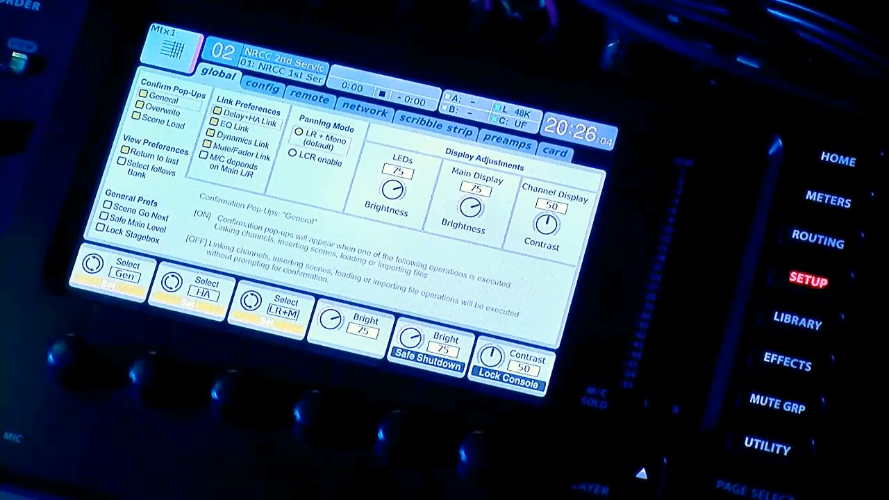
{"action": "left_click", "coordinate": [263, 86]}
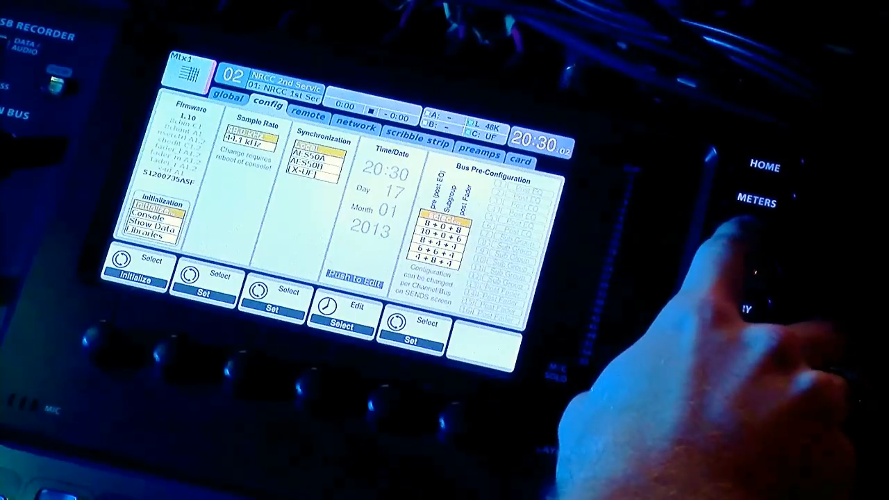
Route analog output 01 from MixBus 01 at the post-fader tap and assign it.
{"action": "left_click", "coordinate": [748, 238]}
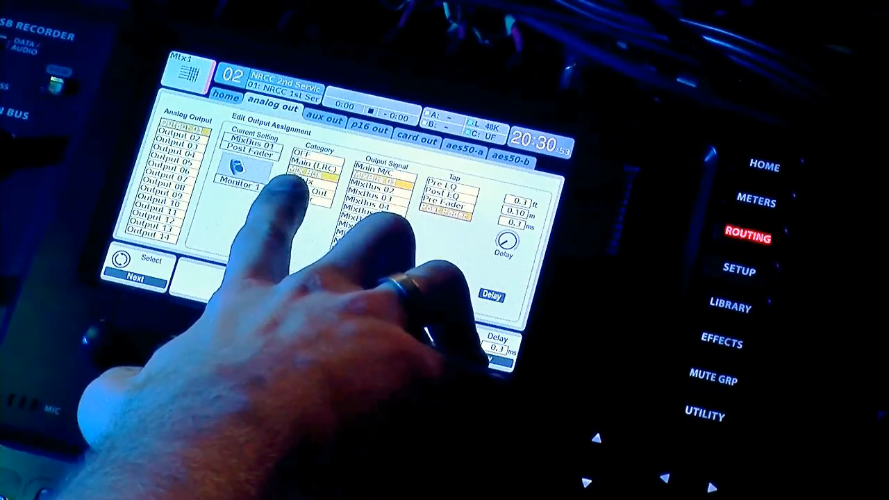
{"action": "left_click", "coordinate": [303, 178]}
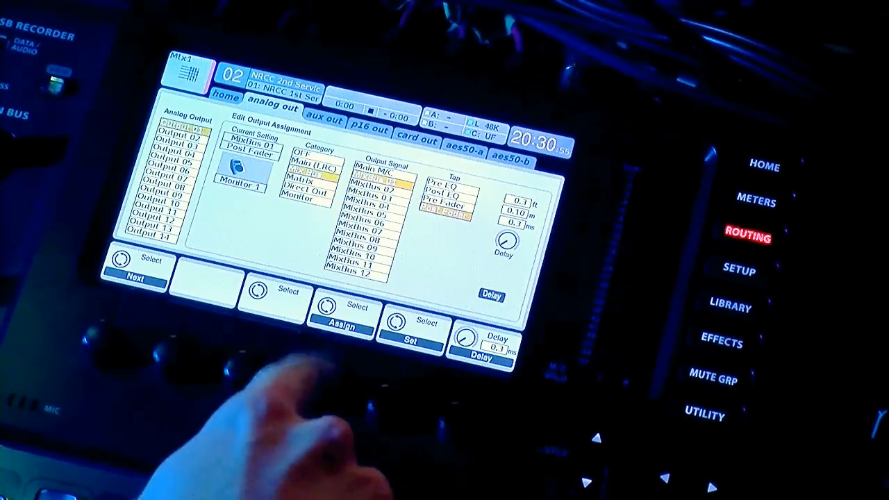